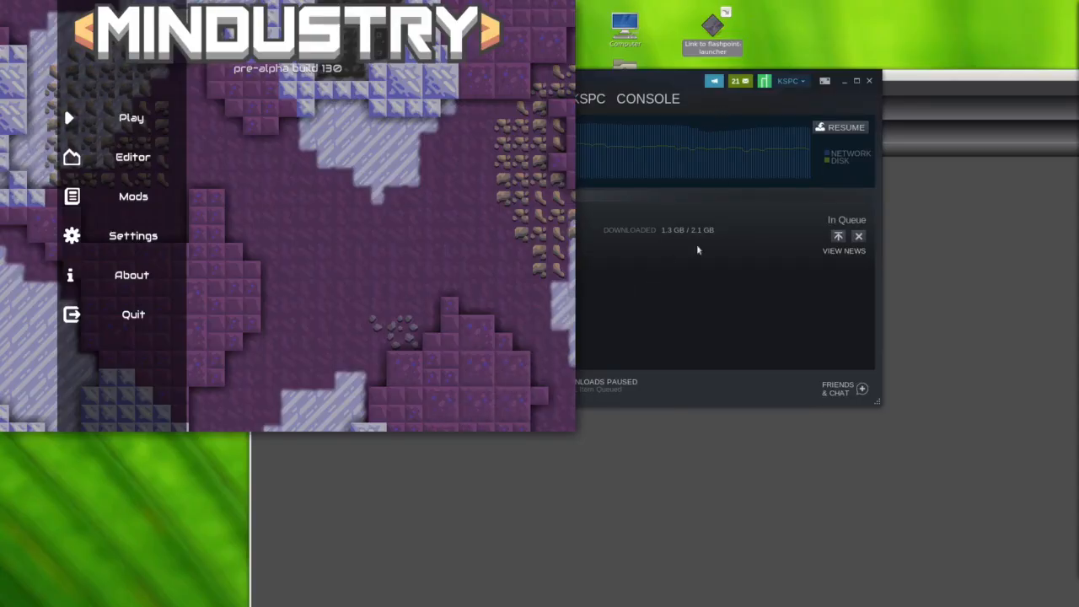
pyautogui.moveTo(114, 41)
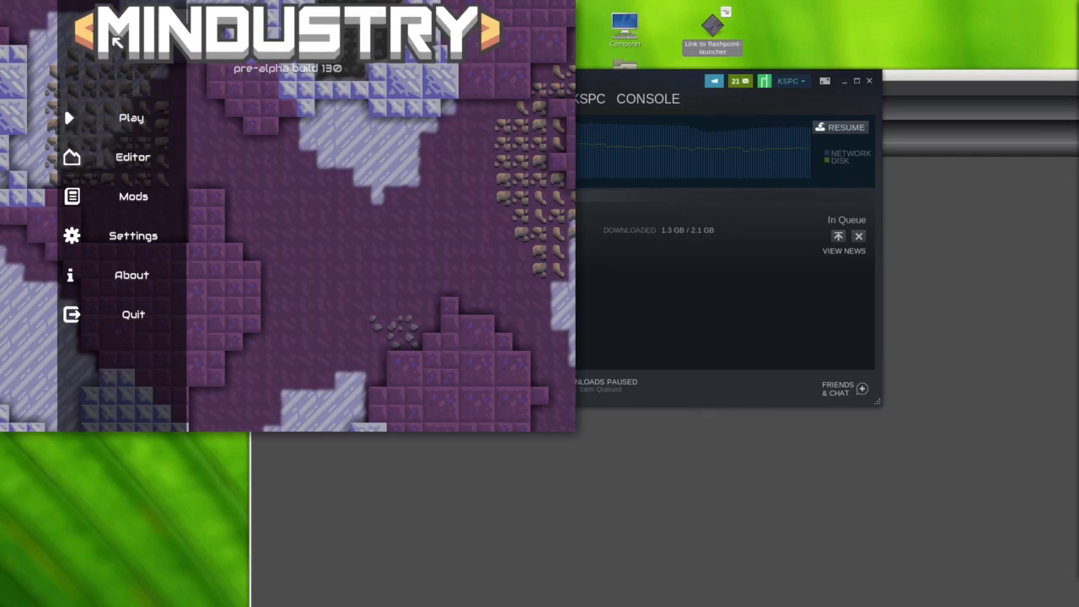
# - Start a Campaign and launch the Ground Zero sector from the planet map
pyautogui.click(131, 118)
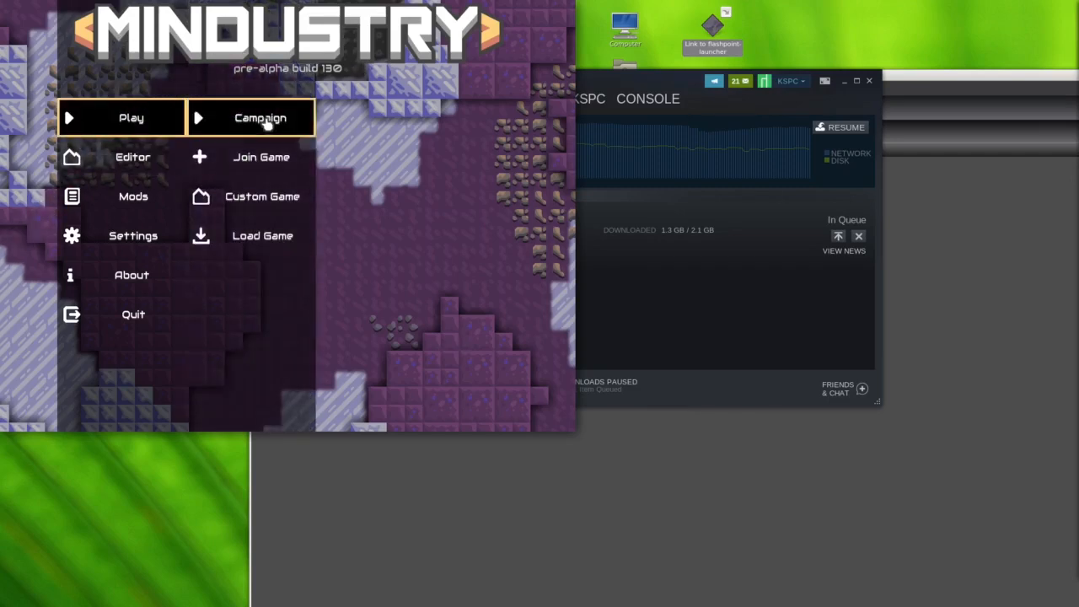
pyautogui.click(260, 118)
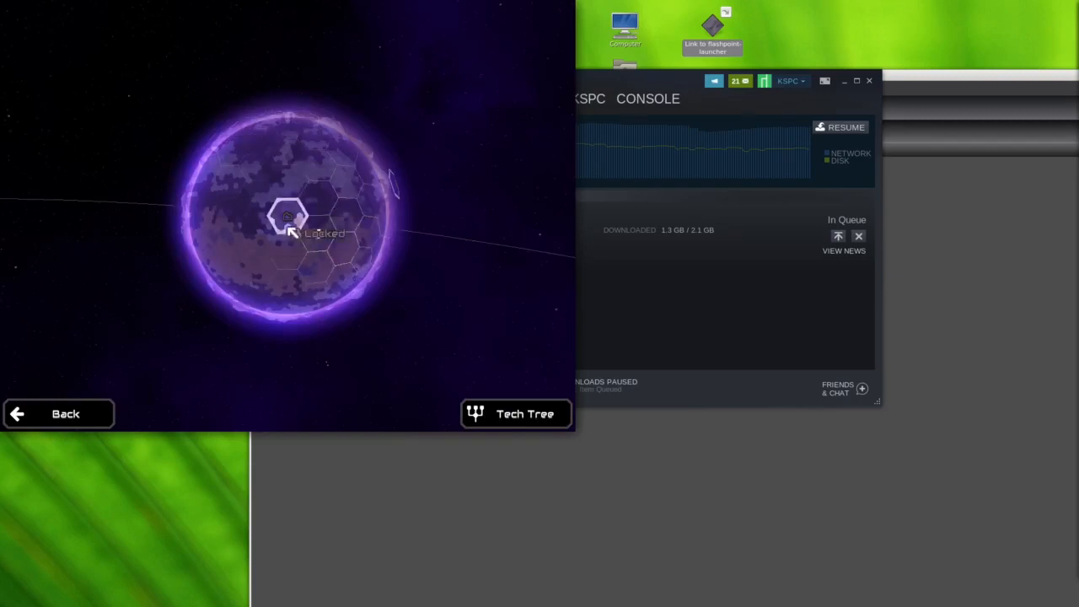
pyautogui.click(287, 217)
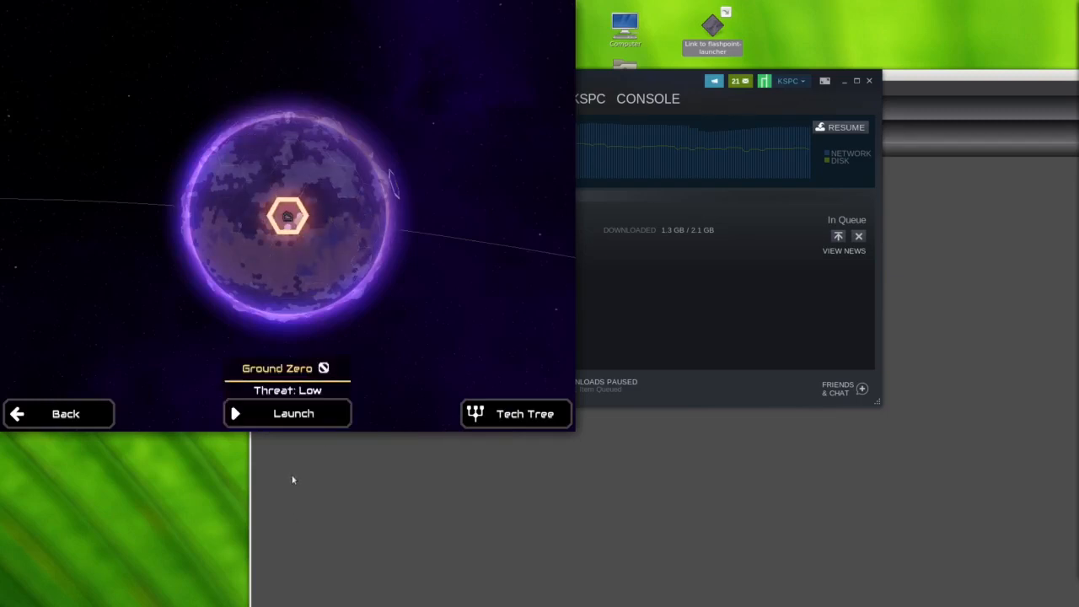
pyautogui.moveTo(310, 452)
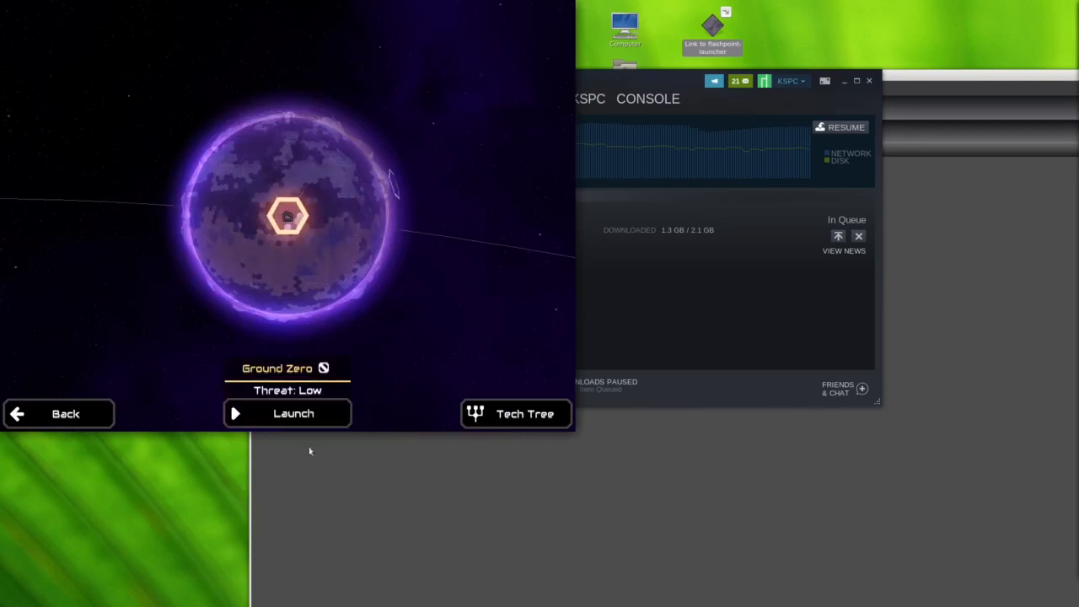
pyautogui.moveTo(323, 367)
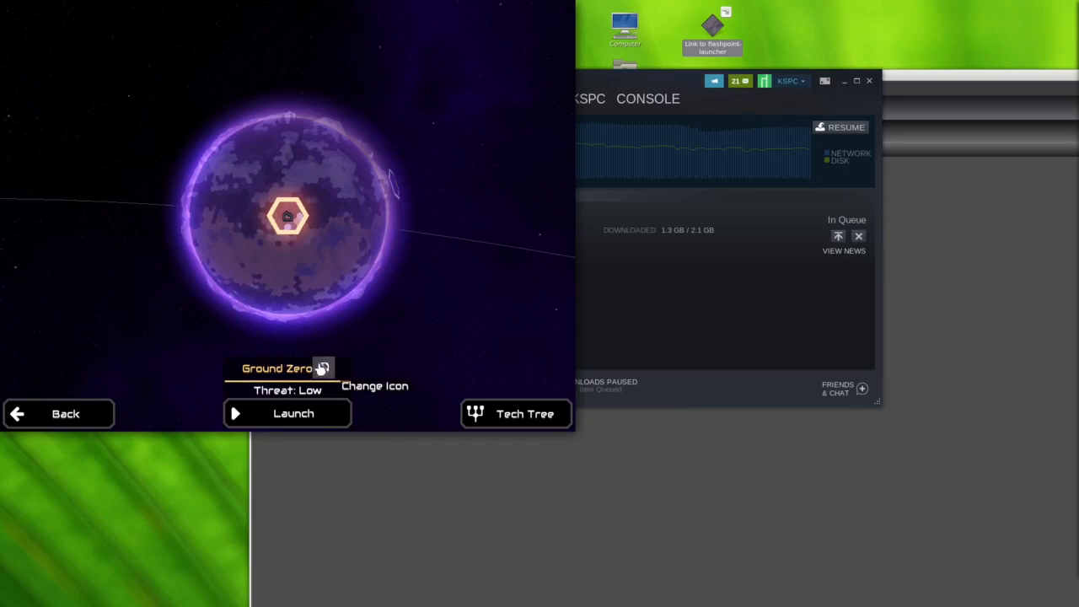
pyautogui.click(286, 413)
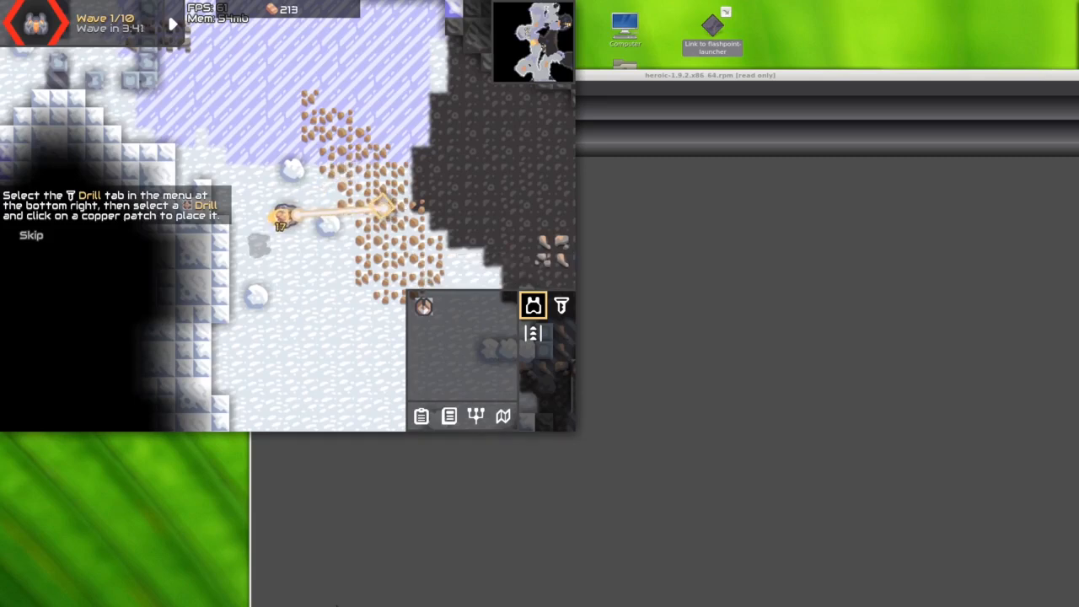
pyautogui.moveTo(379, 206)
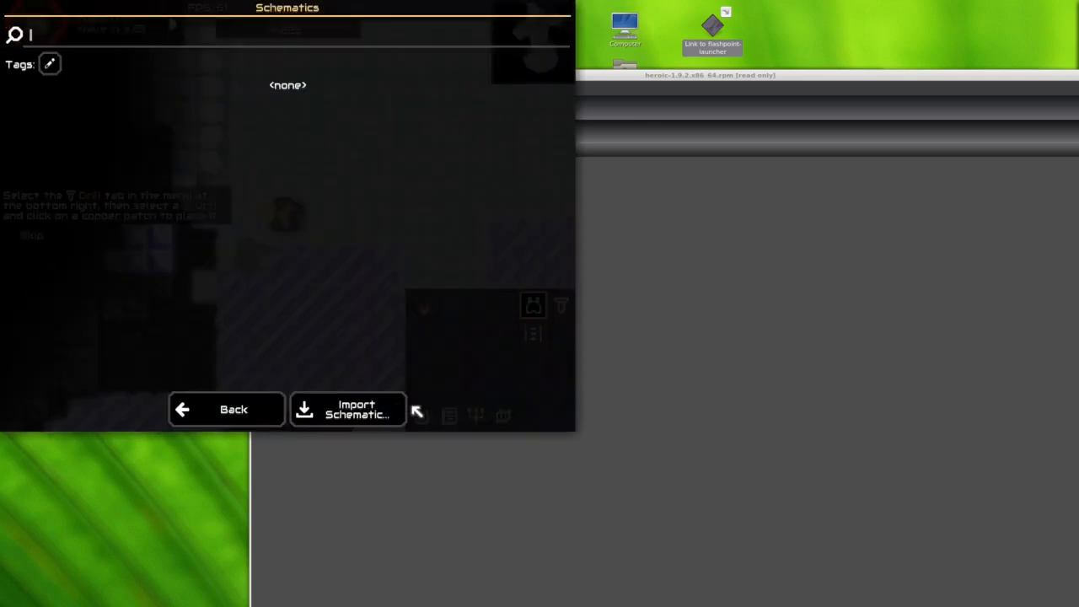
# - Leave the empty Schematics list, pause the game and enter Settings
pyautogui.click(226, 410)
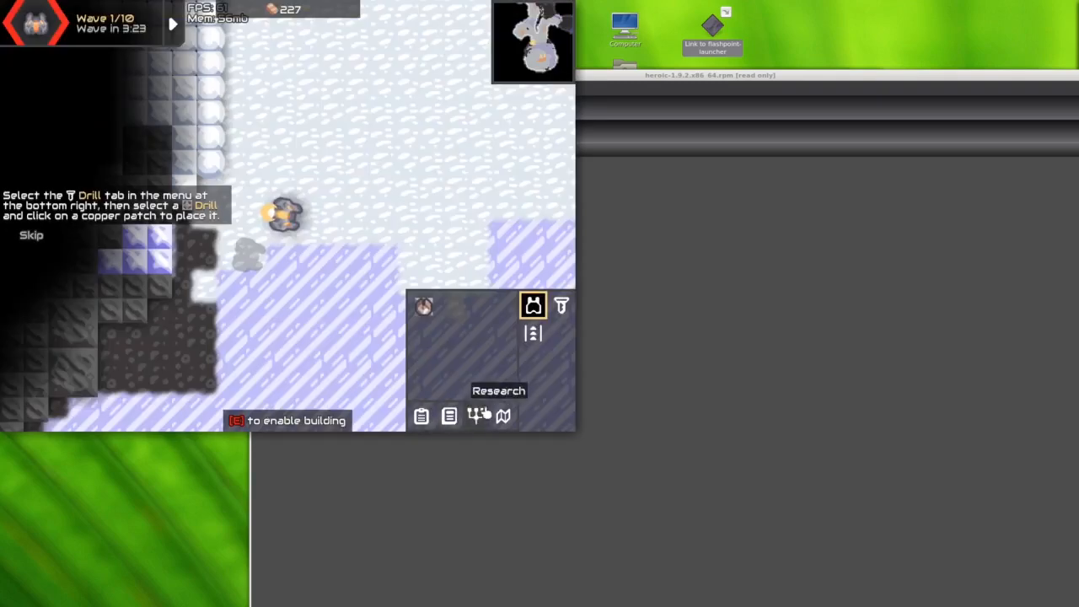
pyautogui.press('Escape')
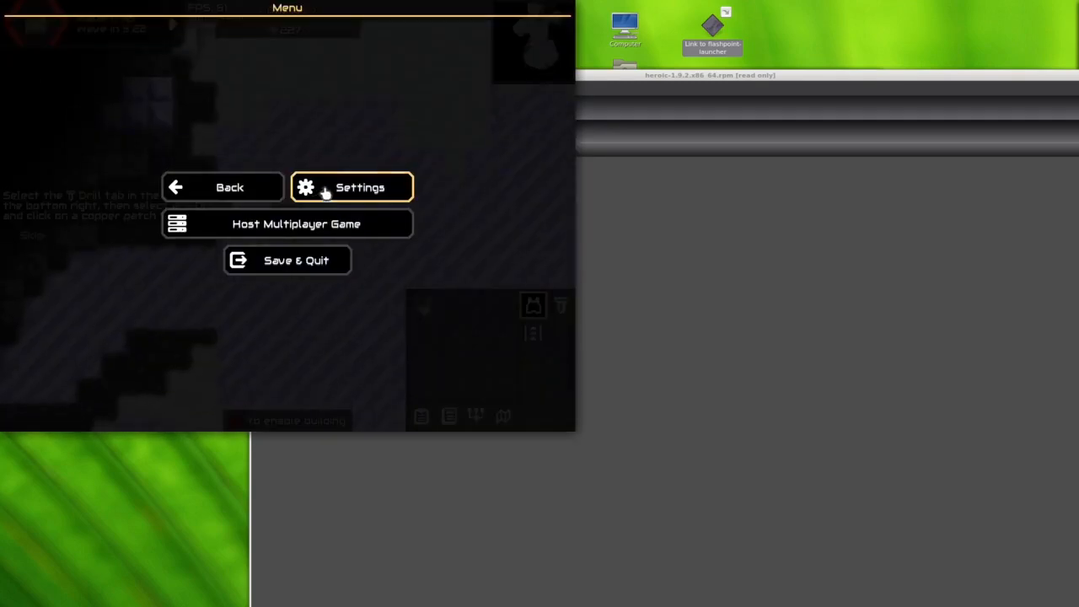
pyautogui.click(350, 186)
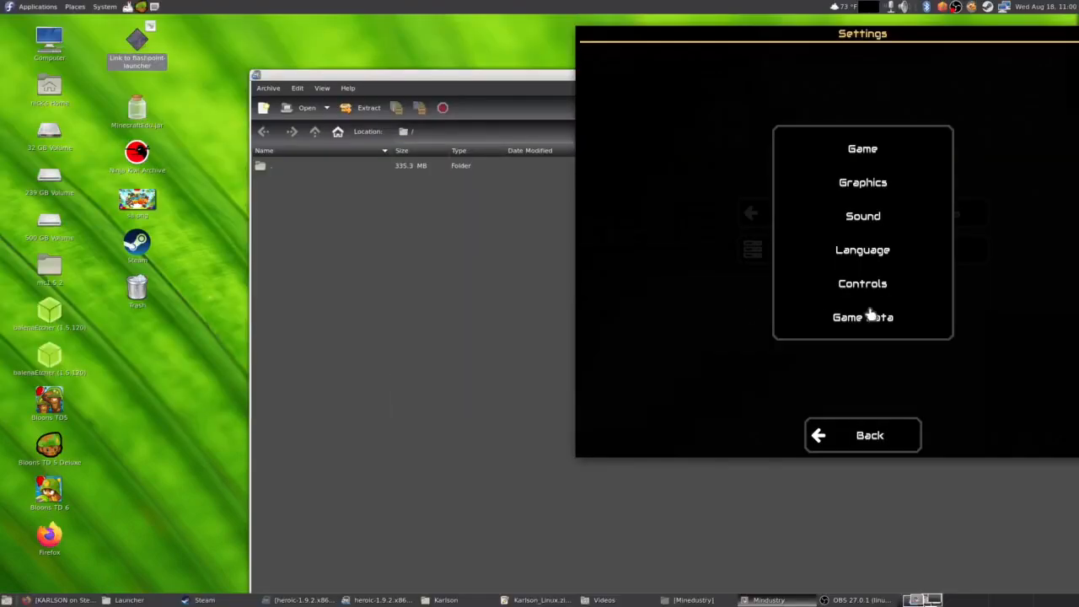
pyautogui.moveTo(109, 482)
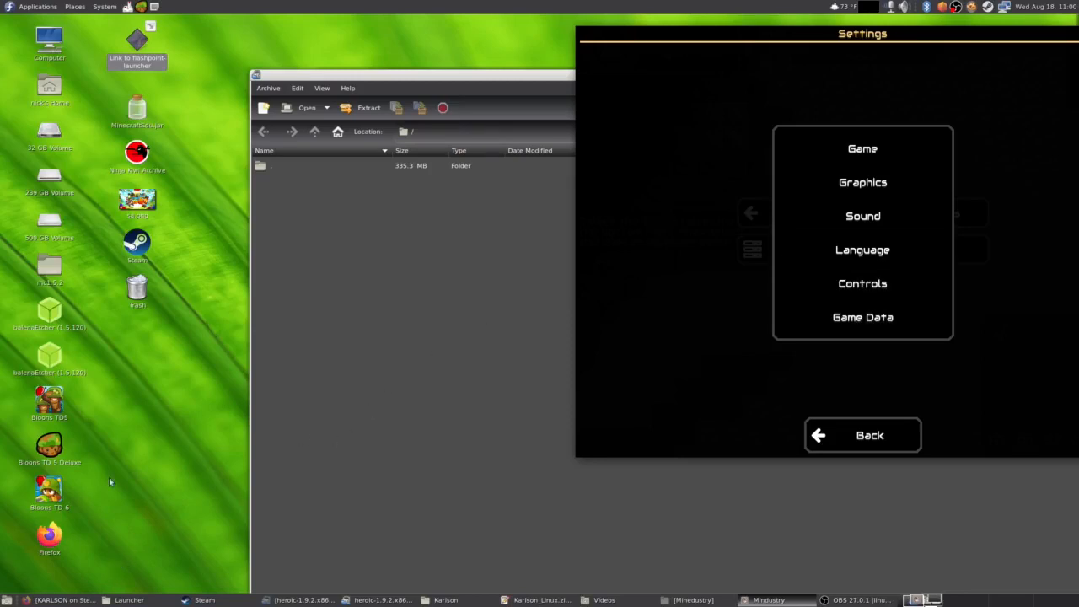
pyautogui.moveTo(391, 581)
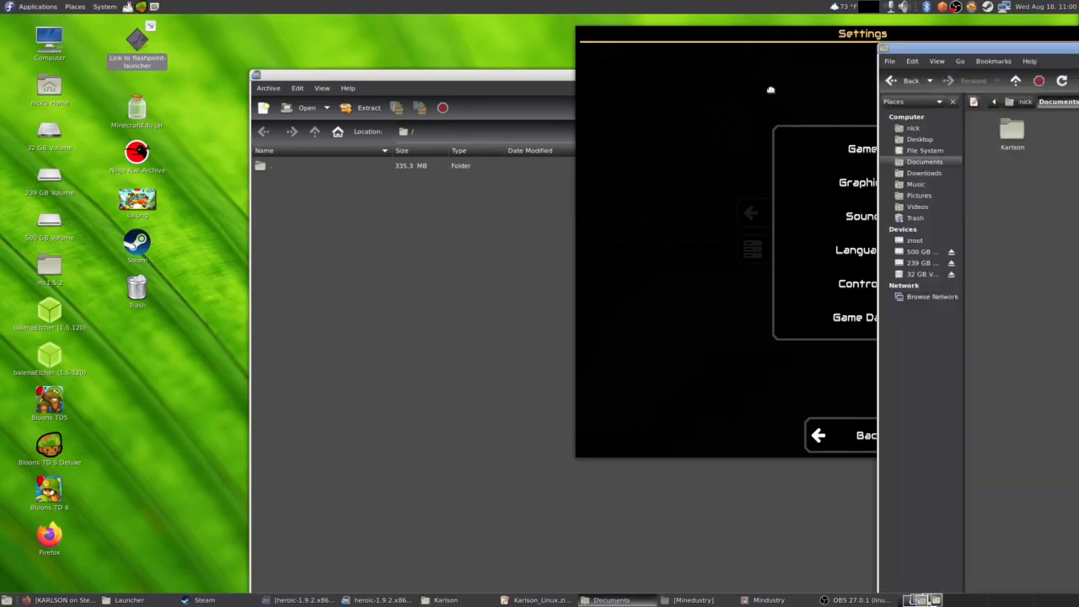
# - Browse the Mindustry folder's jre, bin and conf subfolders in Caja, then return to the Mindustry folder
pyautogui.rightClick(563, 105)
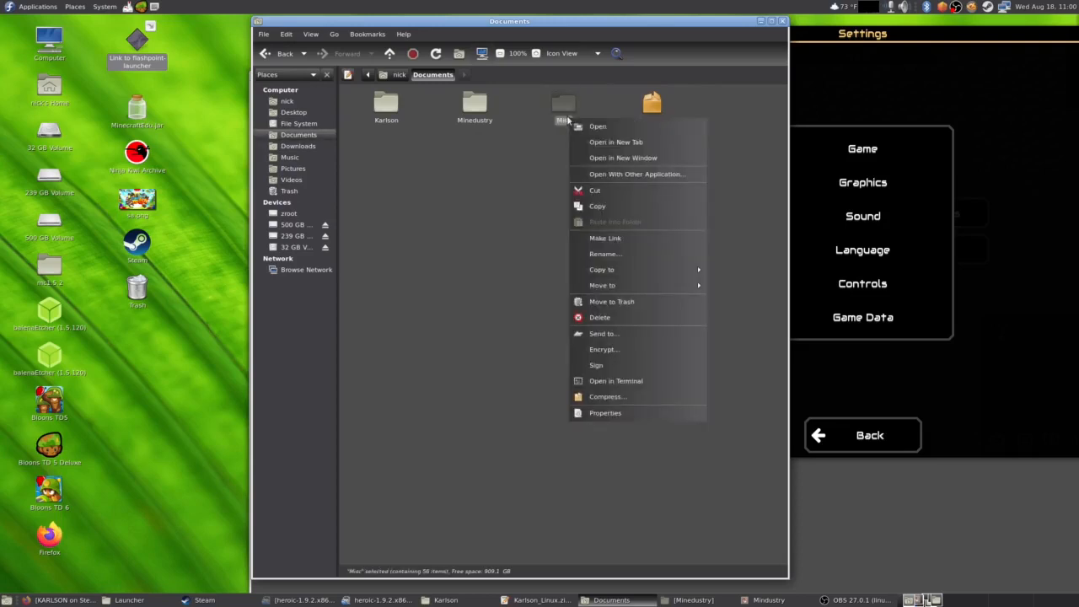
pyautogui.click(605, 411)
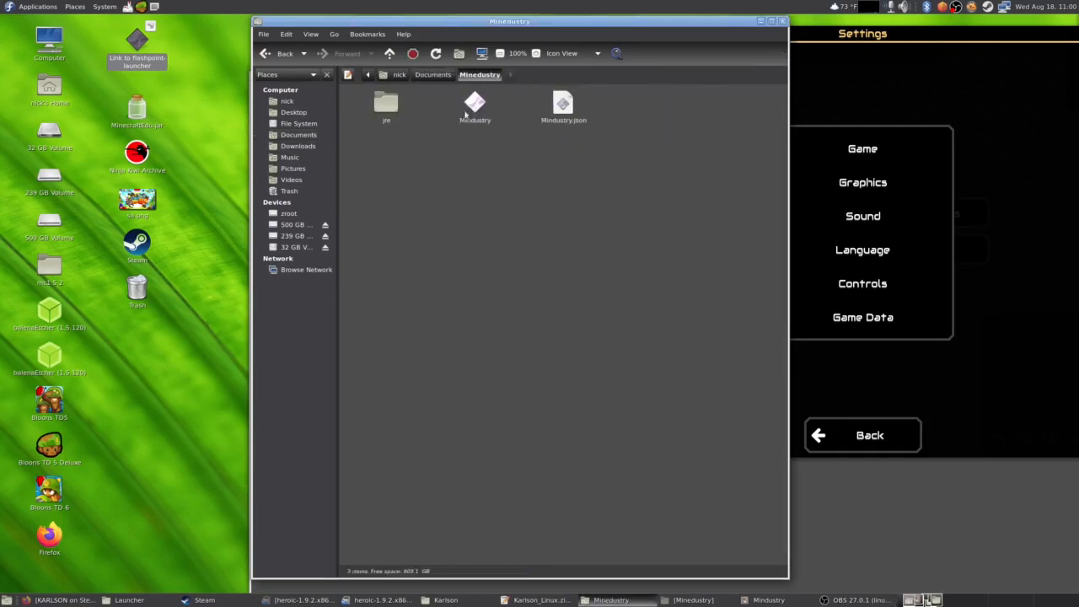
pyautogui.doubleClick(384, 105)
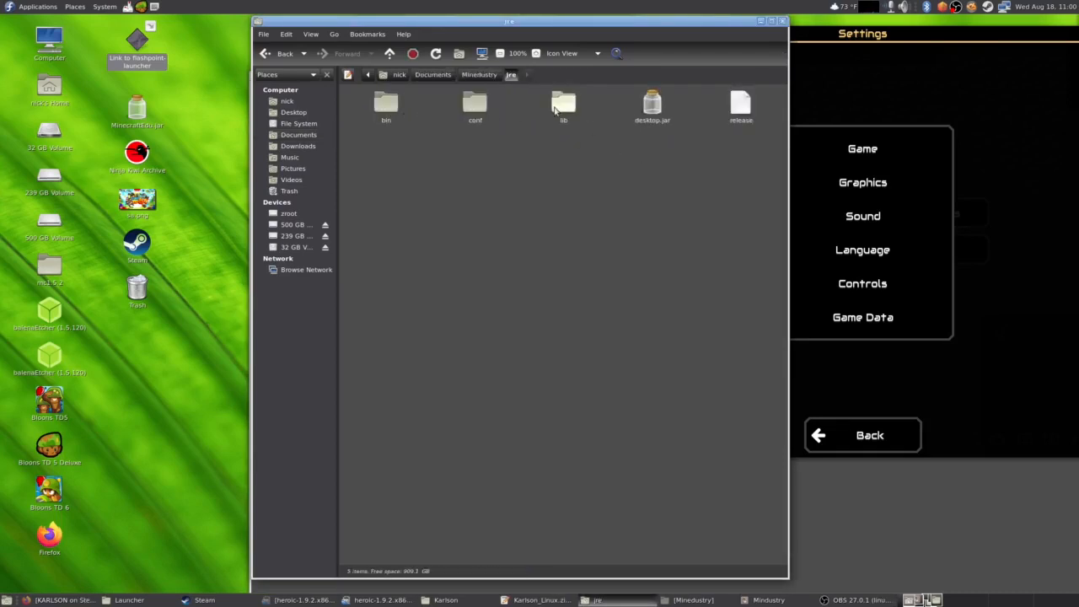
pyautogui.doubleClick(384, 103)
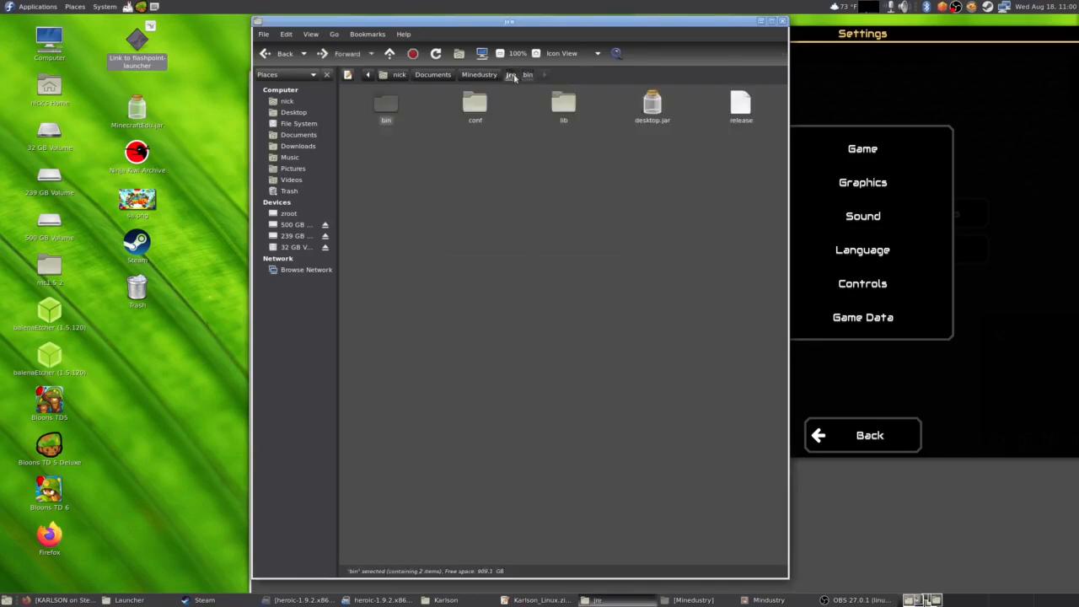
pyautogui.doubleClick(475, 104)
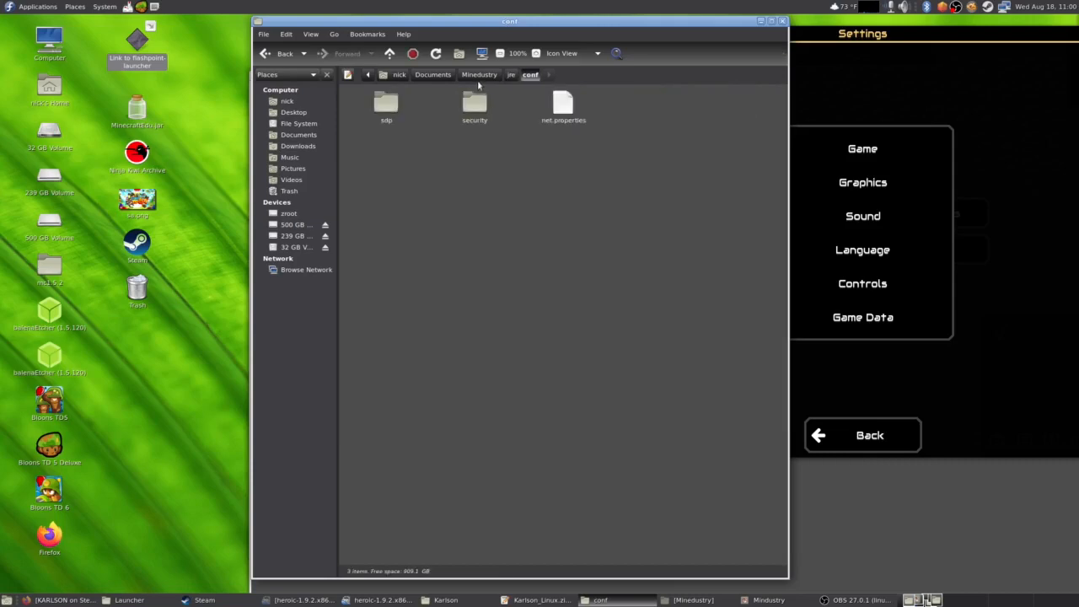
pyautogui.click(478, 74)
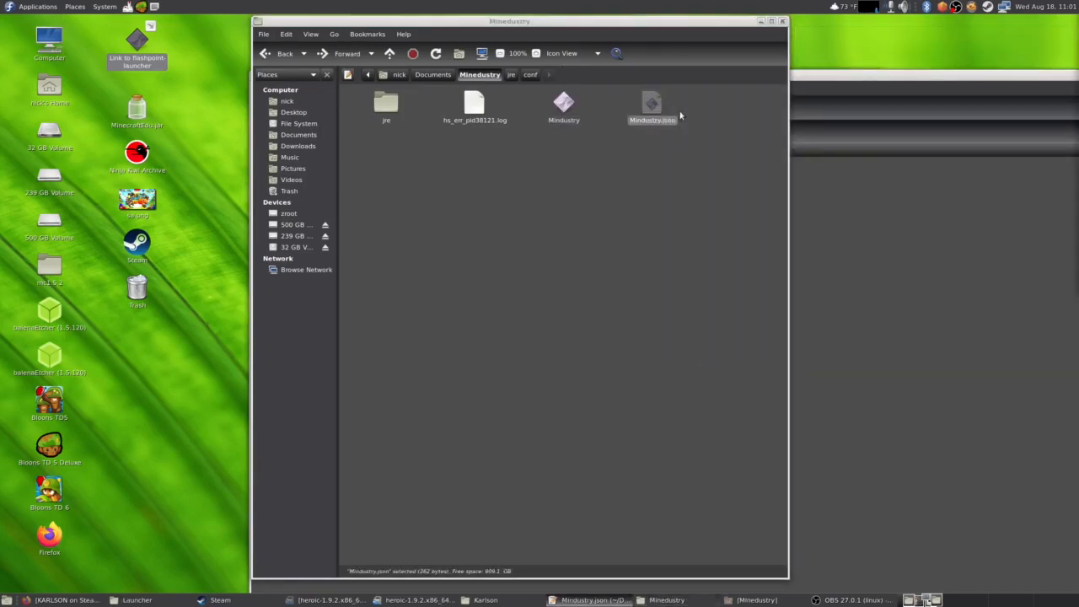
# - Relaunch Mindustry from its install folder to reach the main menu
pyautogui.rightClick(651, 105)
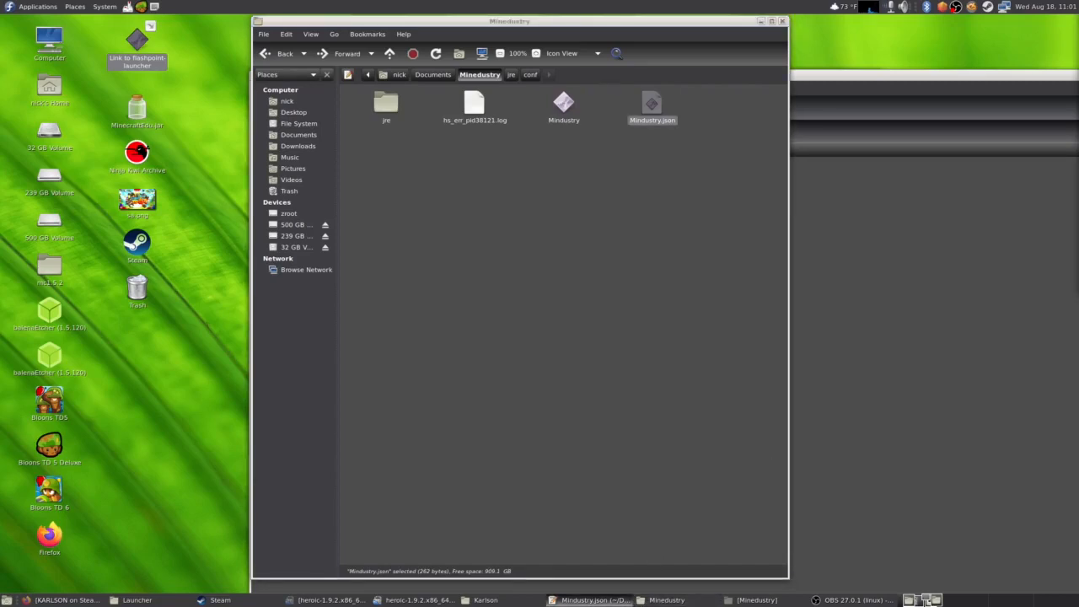
pyautogui.doubleClick(650, 104)
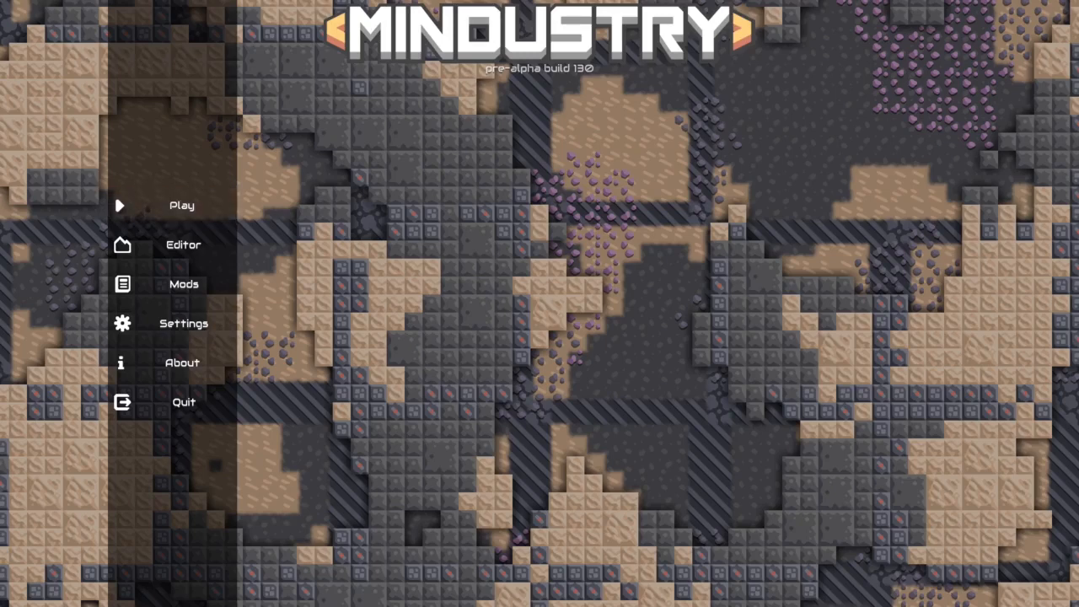
pyautogui.moveTo(177, 240)
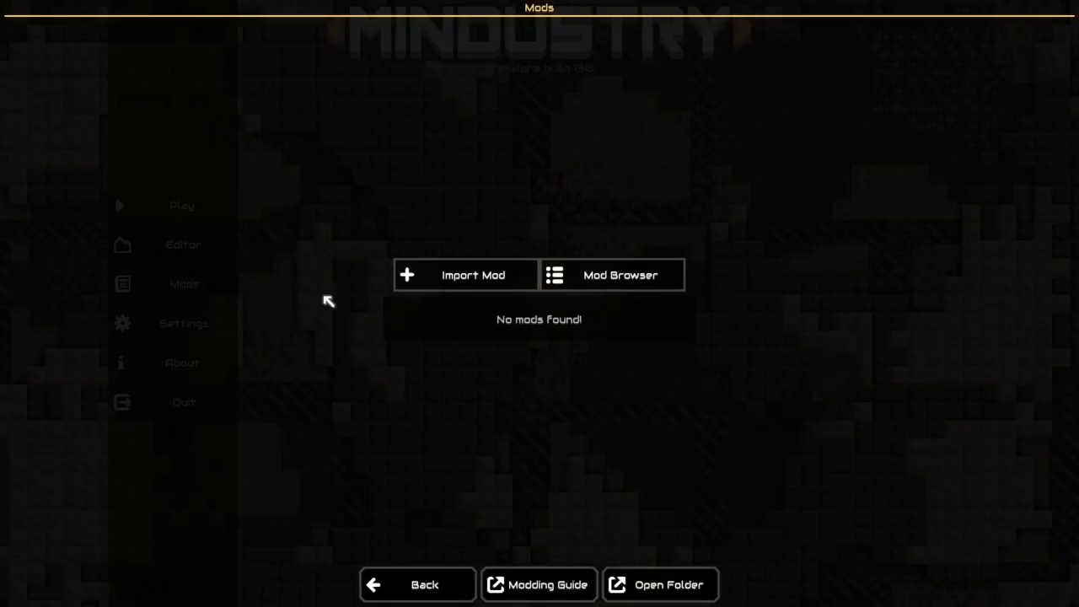
# - Look through the online Mod Browser, then back out to the main menu
pyautogui.click(610, 275)
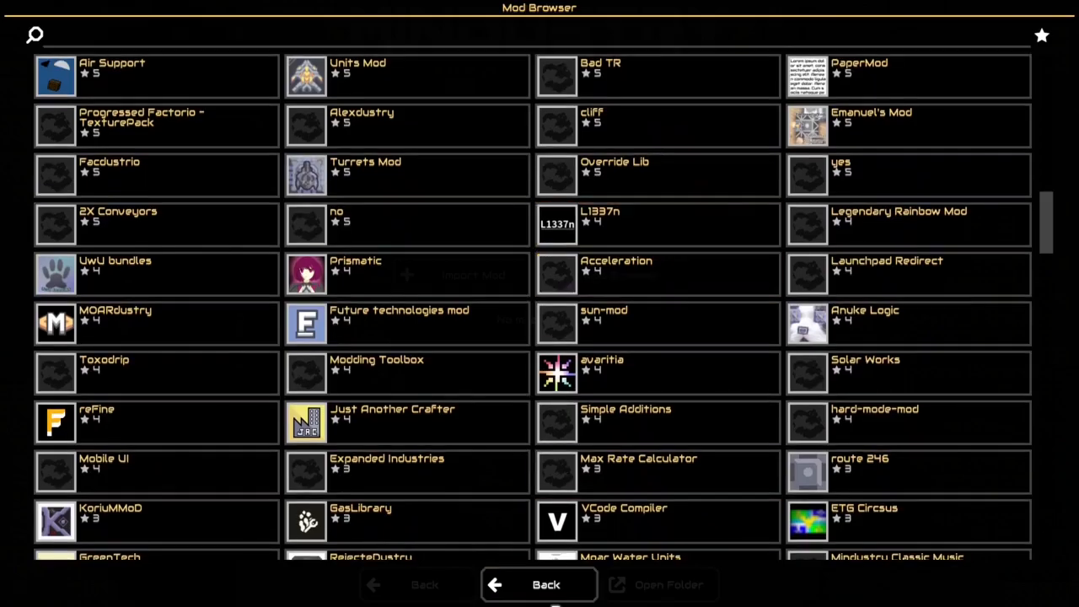
pyautogui.click(539, 583)
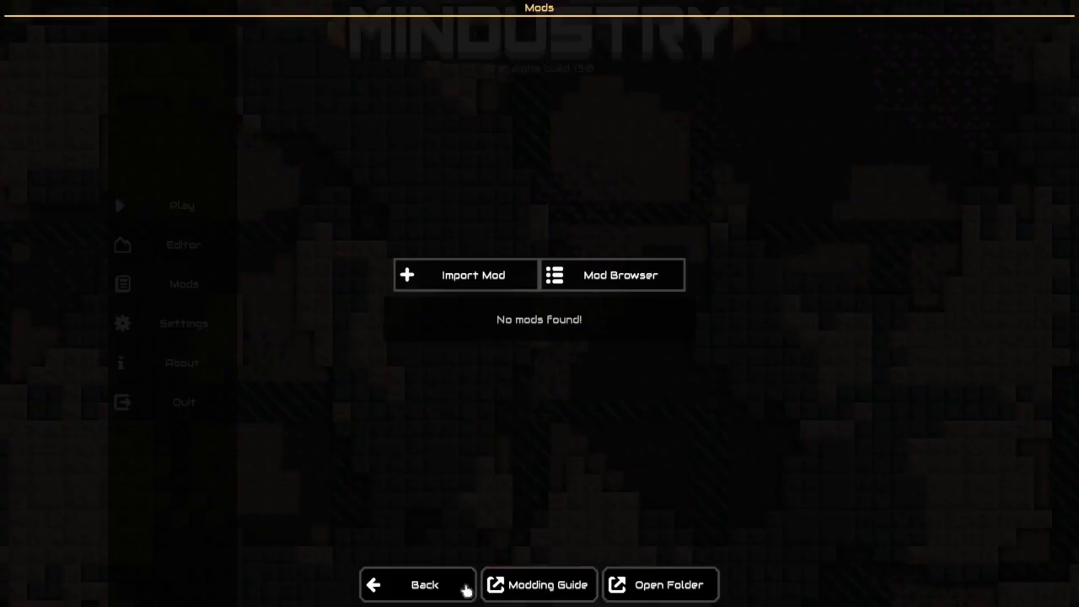
pyautogui.click(418, 583)
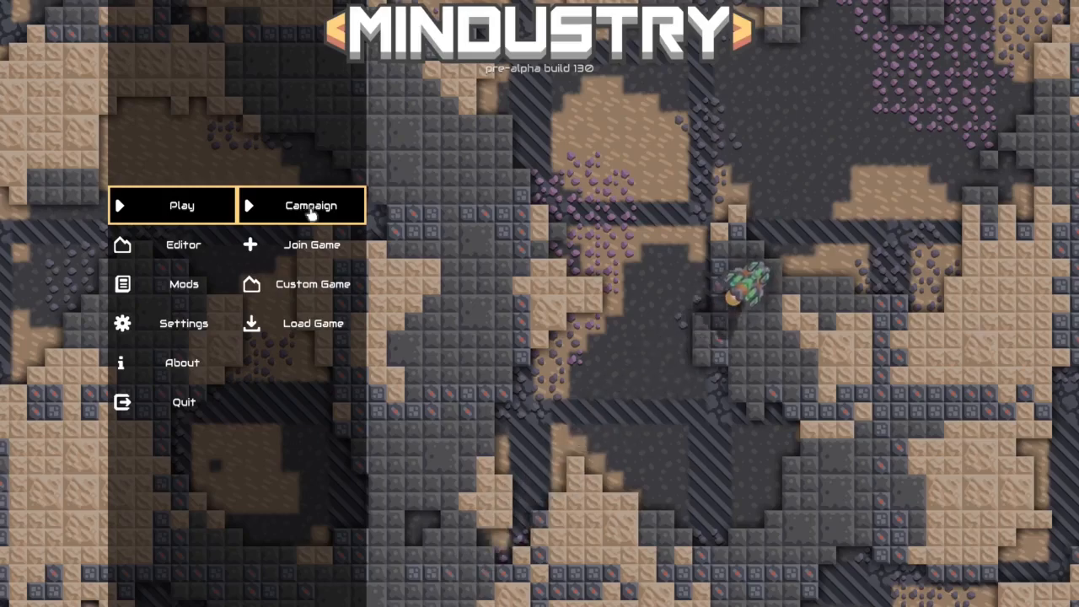
# - Launch the Ground Zero campaign sector and dismiss the Schematics list at wave 1
pyautogui.click(314, 323)
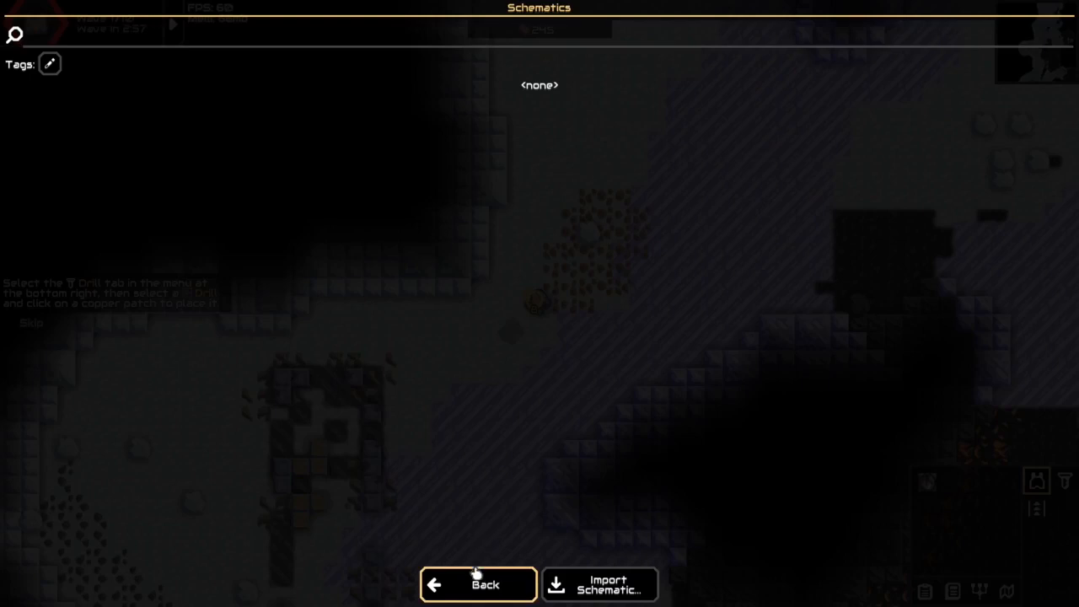
pyautogui.click(478, 583)
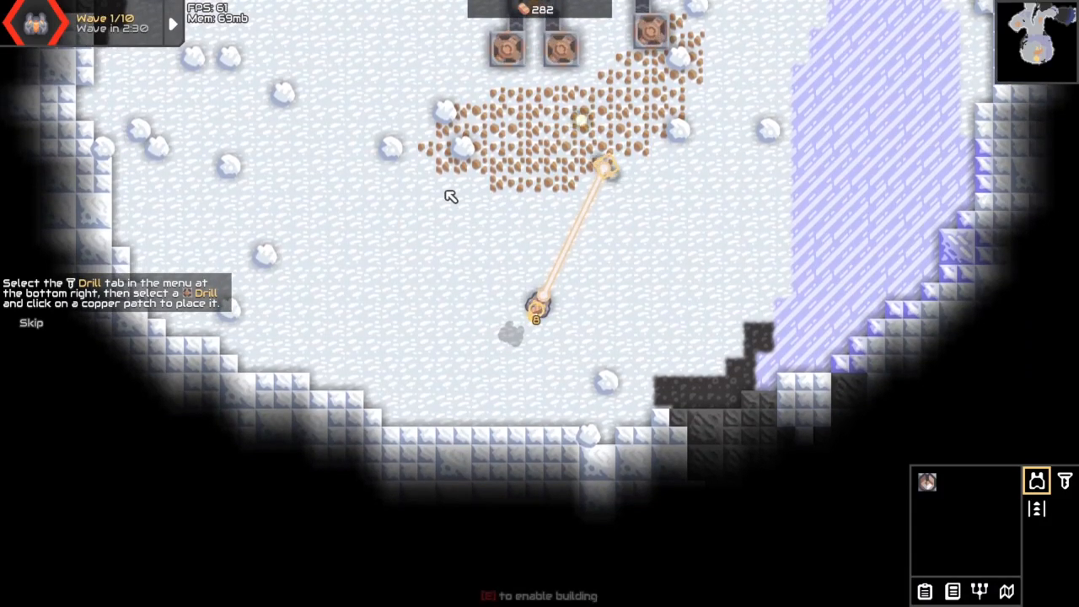
pyautogui.moveTo(694, 320)
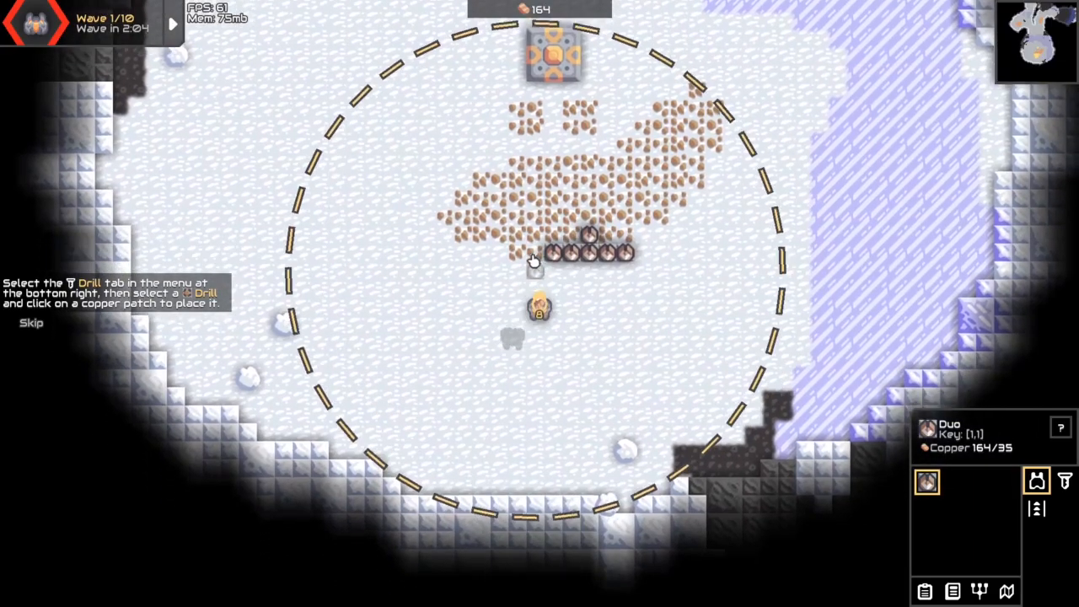
# - Drag a row of Duo turrets under the copper ore patch, spending all copper, then pause
pyautogui.click(504, 243)
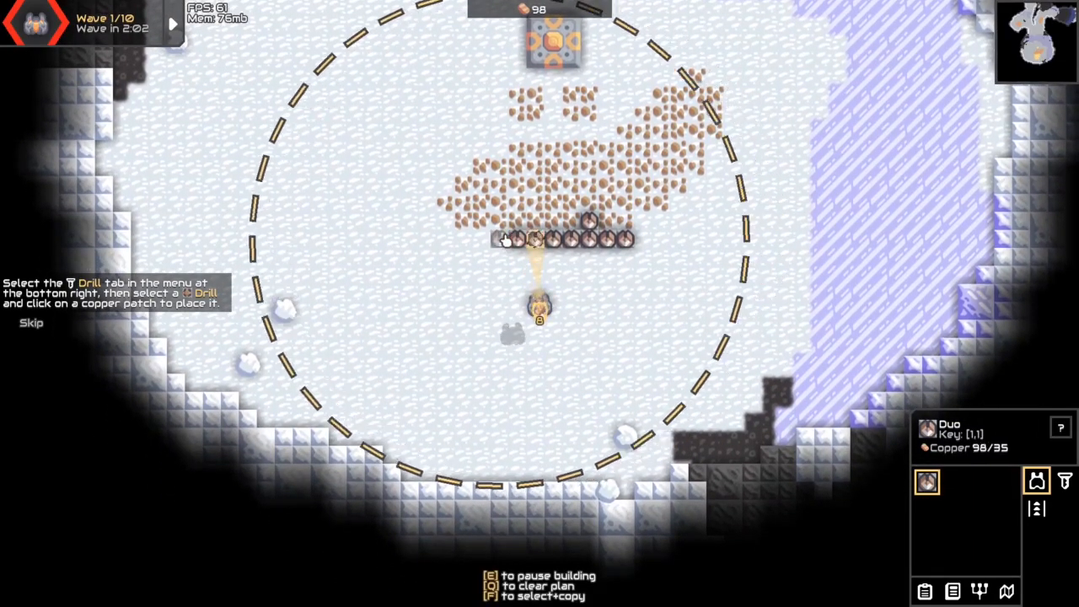
pyautogui.click(475, 240)
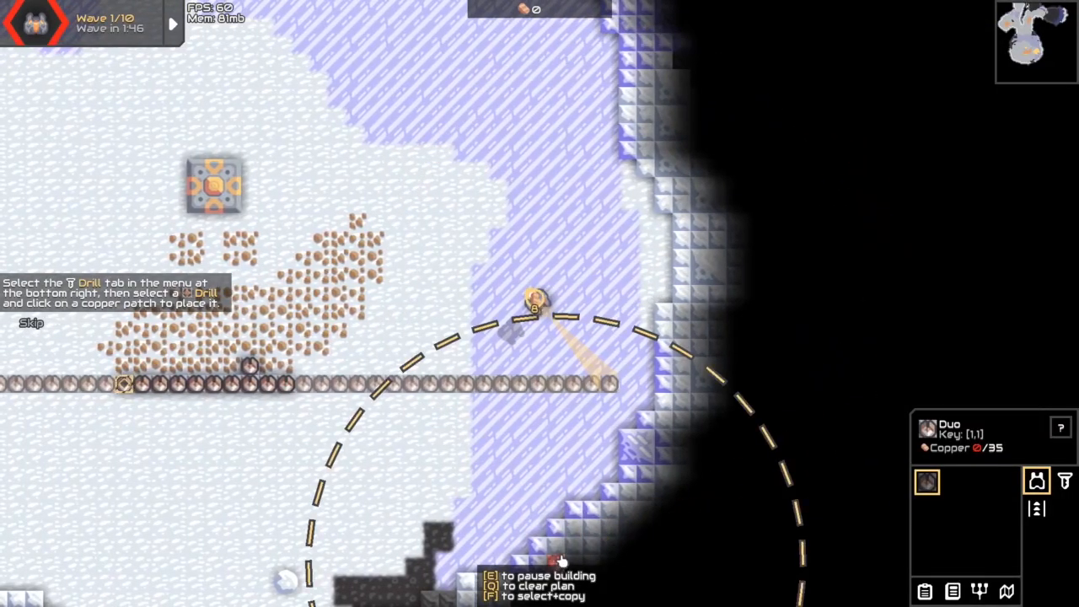
pyautogui.press('e')
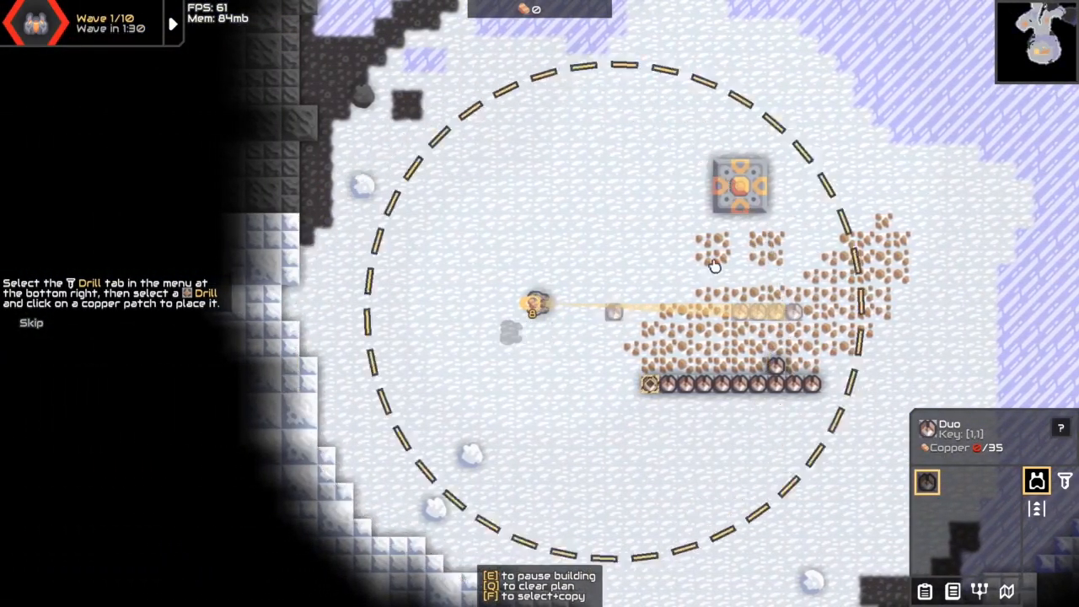
pyautogui.press('Escape')
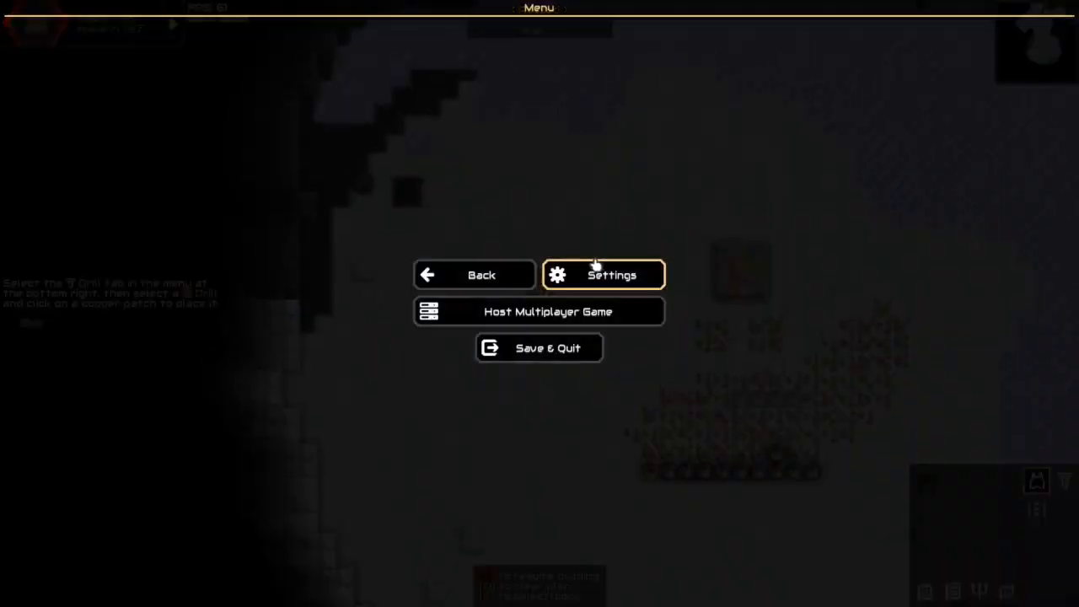
# - View the general Game settings category, then back out toward the running base
pyautogui.click(604, 273)
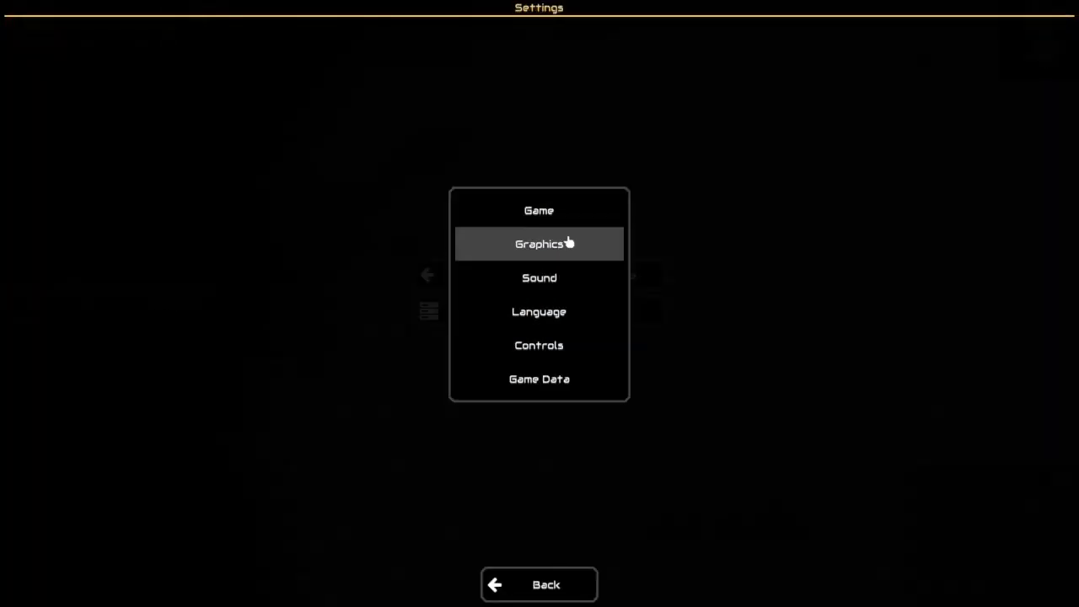
pyautogui.click(540, 377)
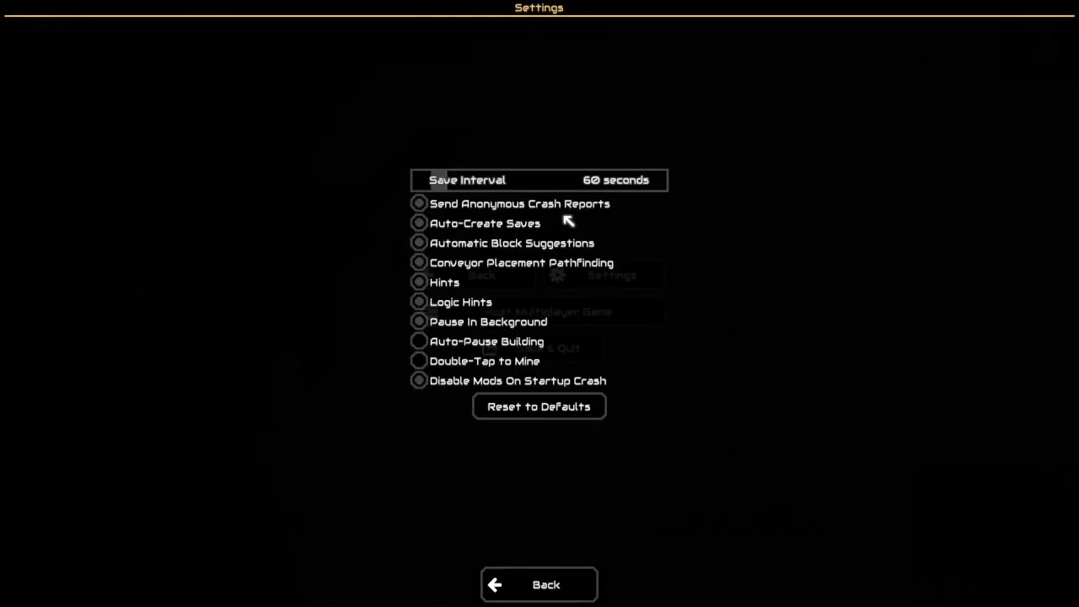
pyautogui.click(540, 583)
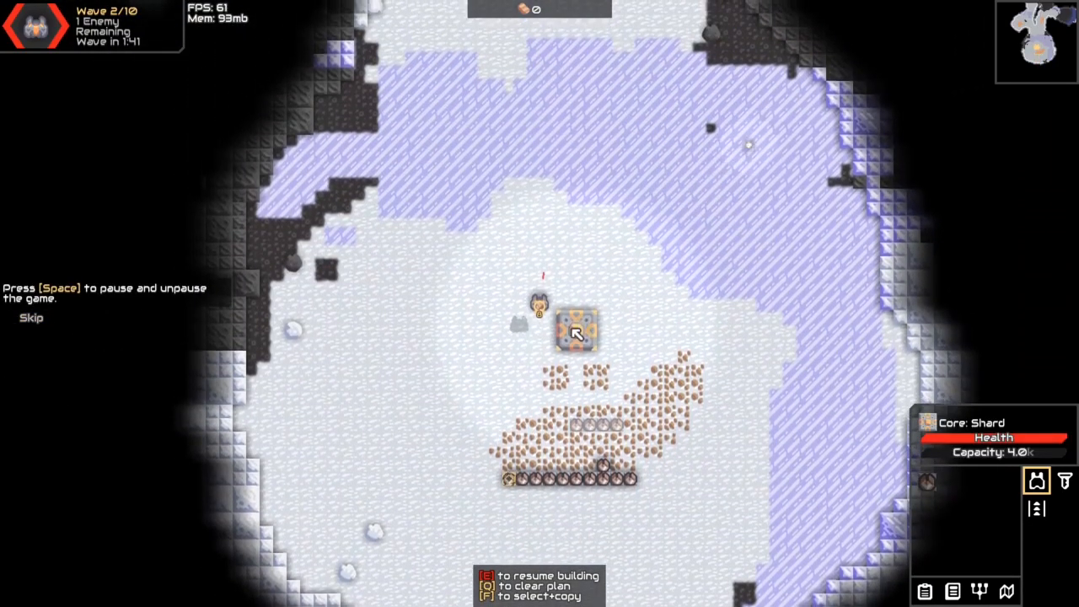
pyautogui.press('space')
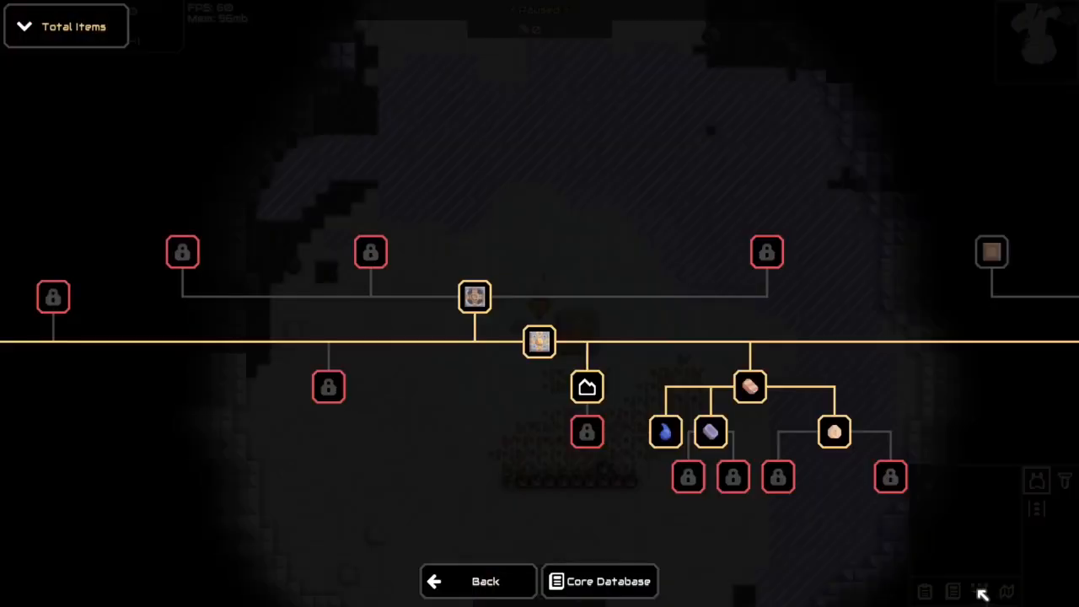
pyautogui.moveTo(475, 297)
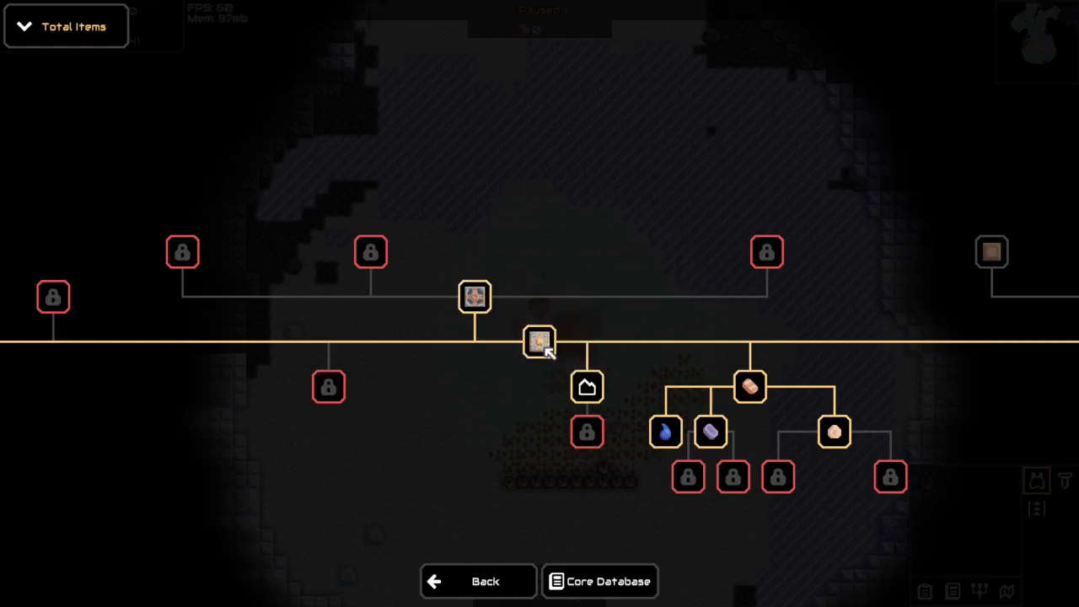
pyautogui.click(477, 580)
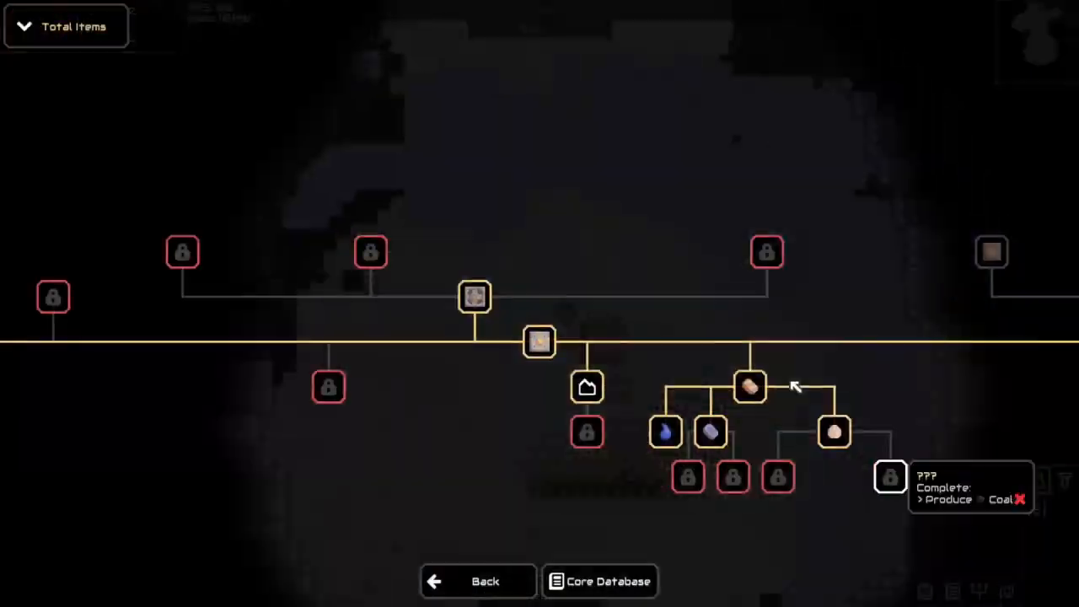
pyautogui.moveTo(539, 341)
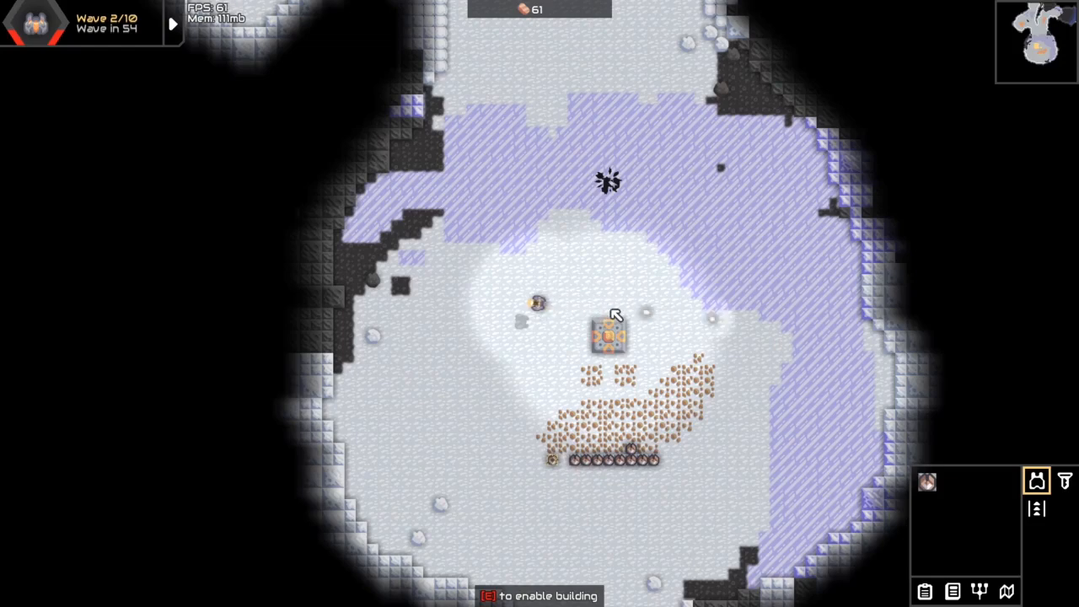
# - Plan a second Duo turret row above the core, resume building, then pause at wave 3
pyautogui.click(609, 338)
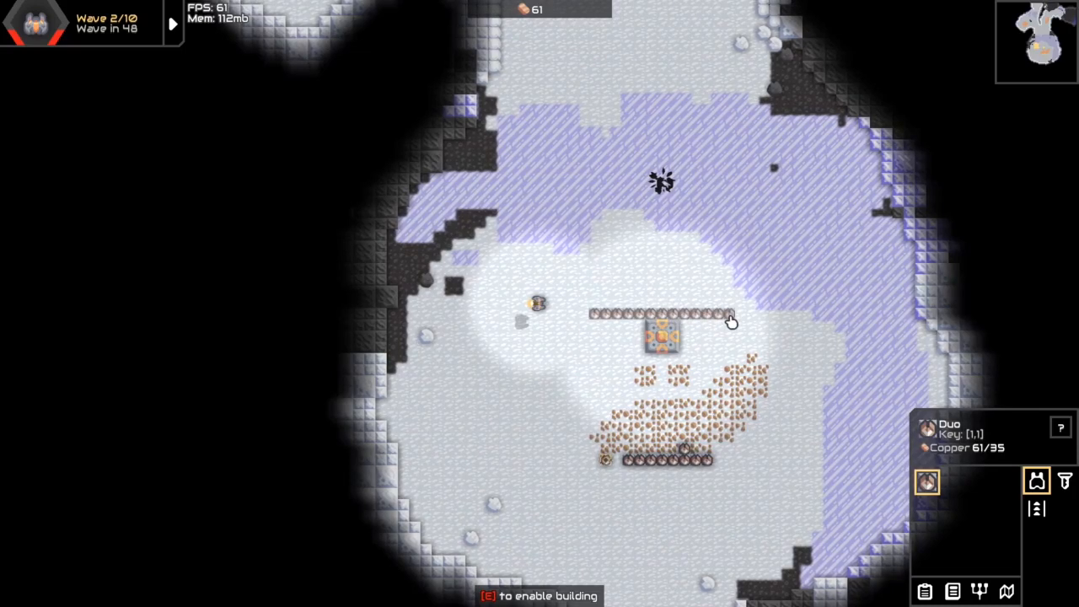
pyautogui.press('e')
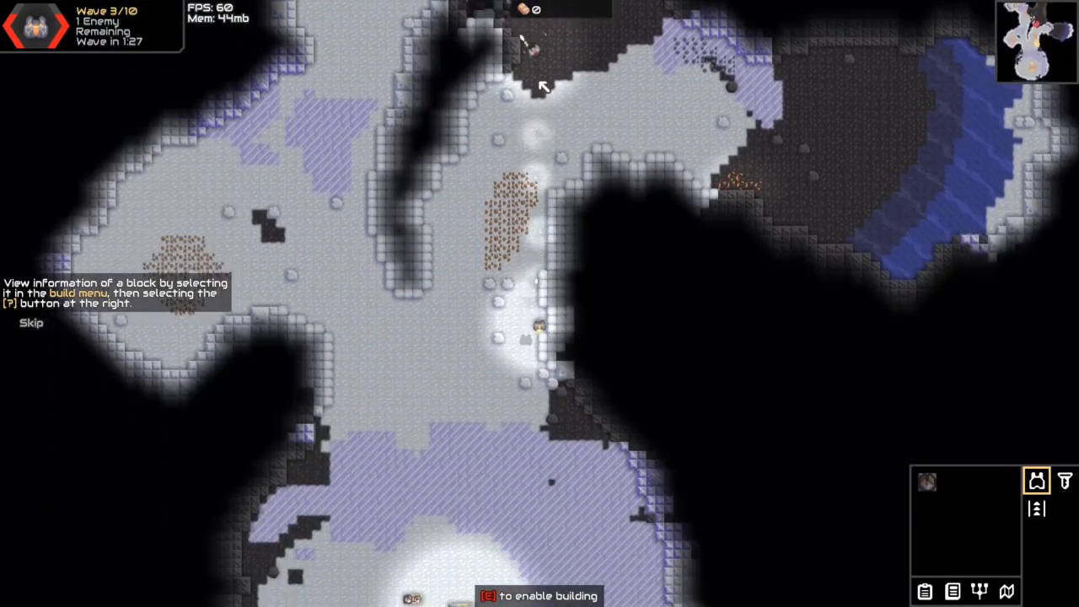
pyautogui.press('Escape')
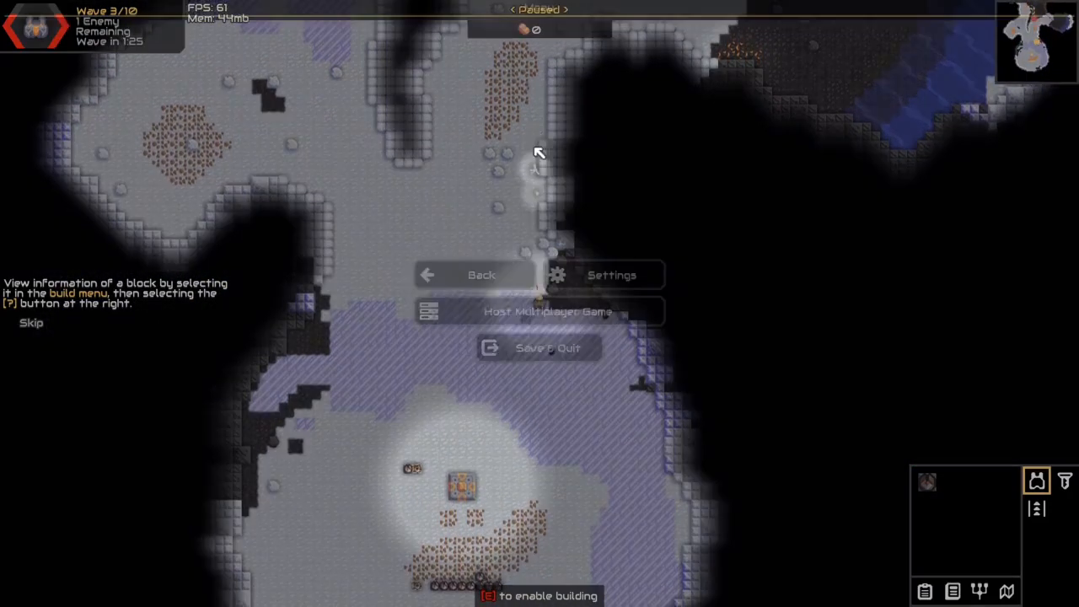